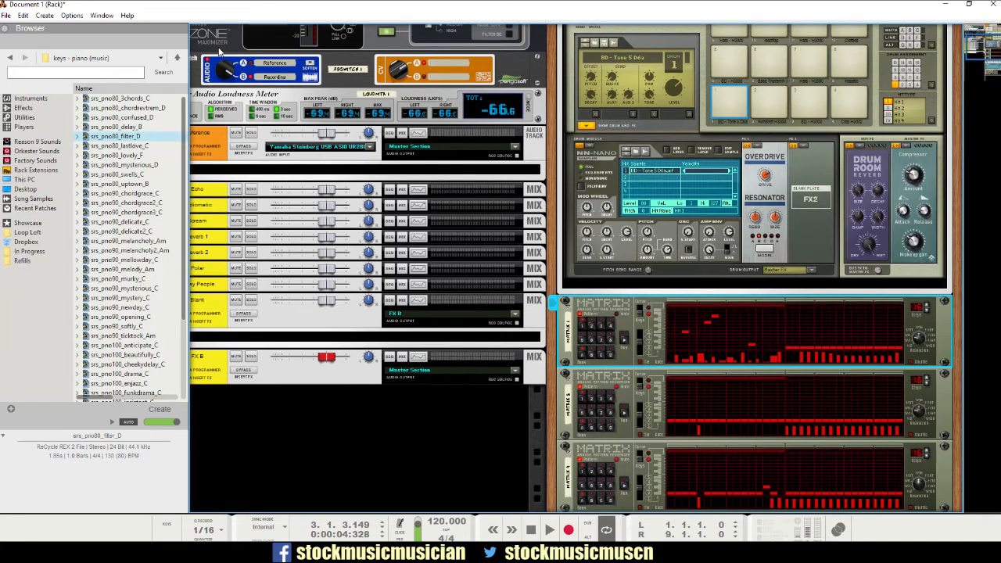
mouse_move(504, 211)
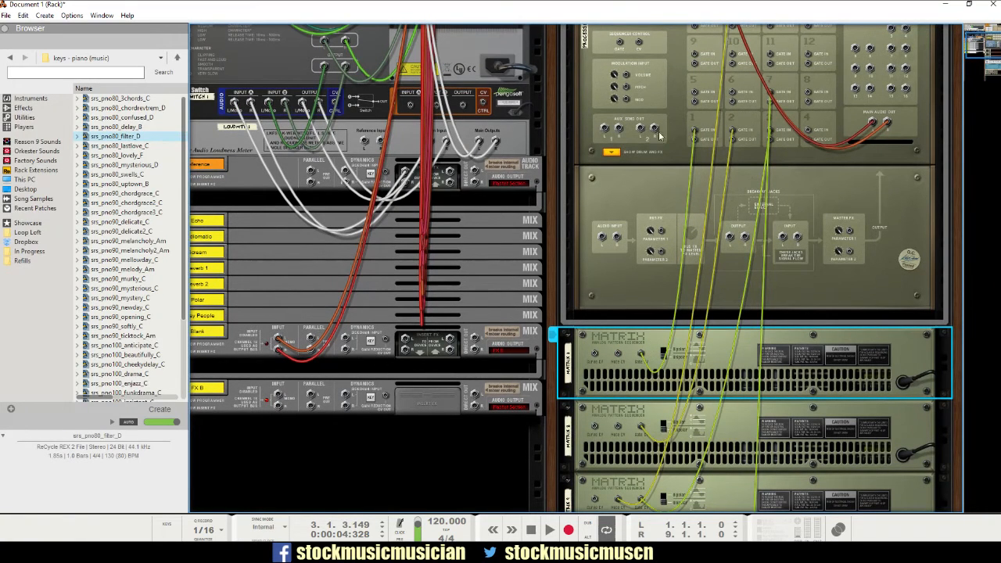
mouse_move(683, 144)
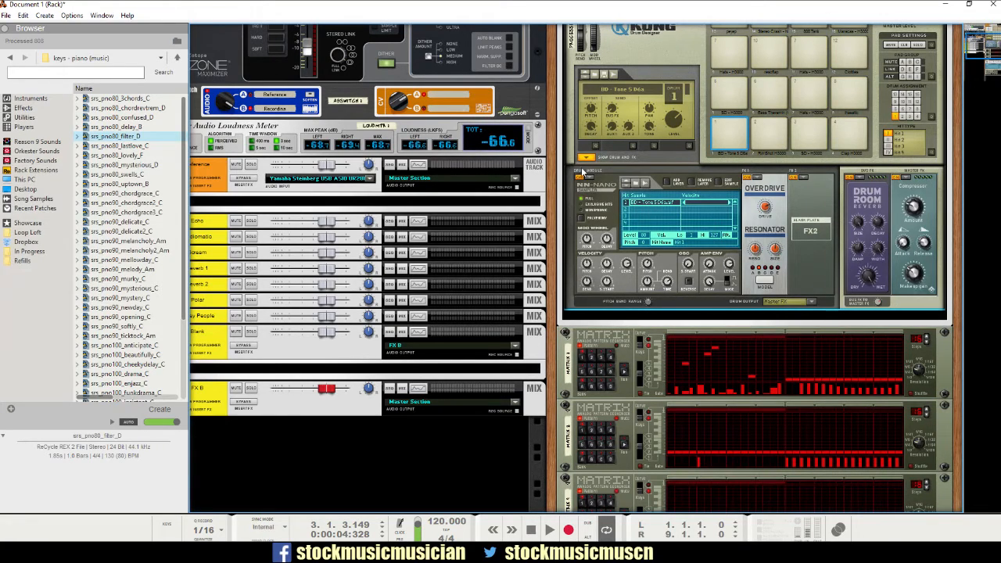
mouse_move(648, 322)
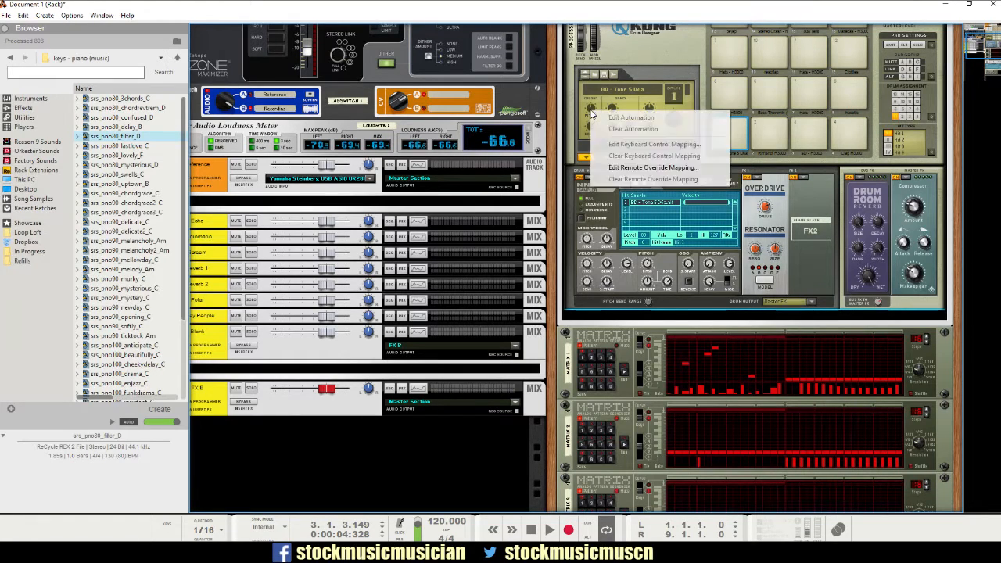
mouse_move(613, 129)
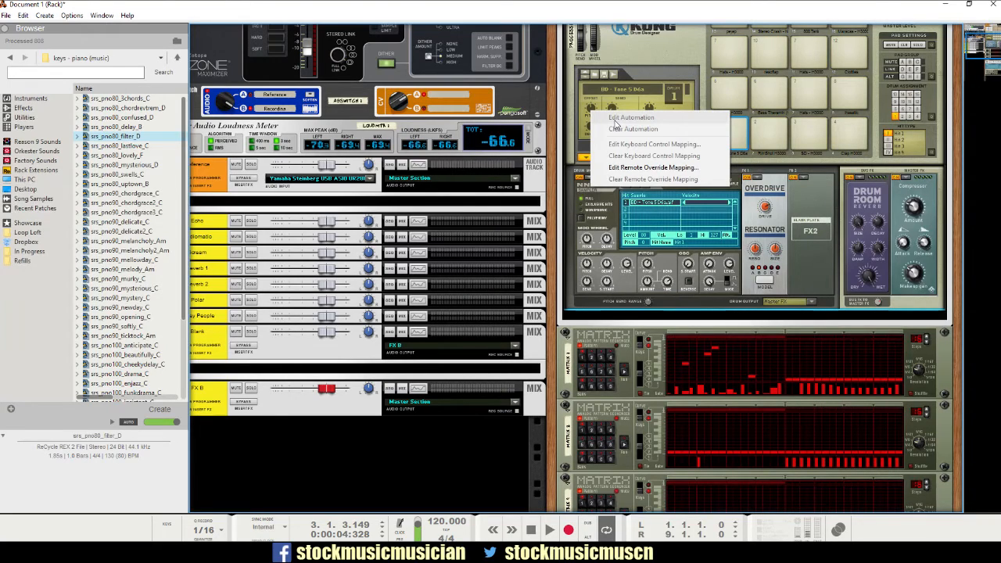
- Dismiss the automation options and flip the rack back to the front panel above Kong
click(666, 75)
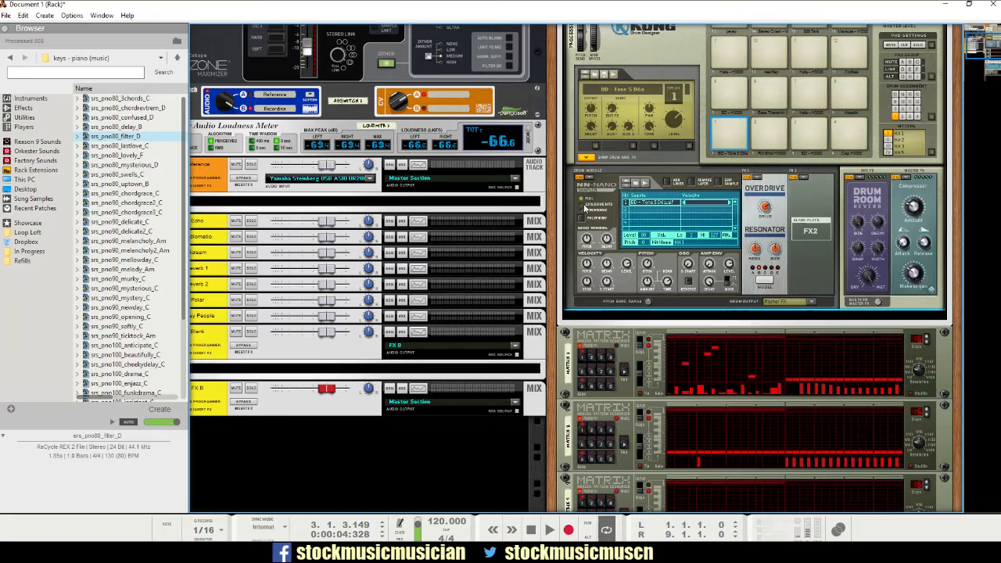
right_click(644, 266)
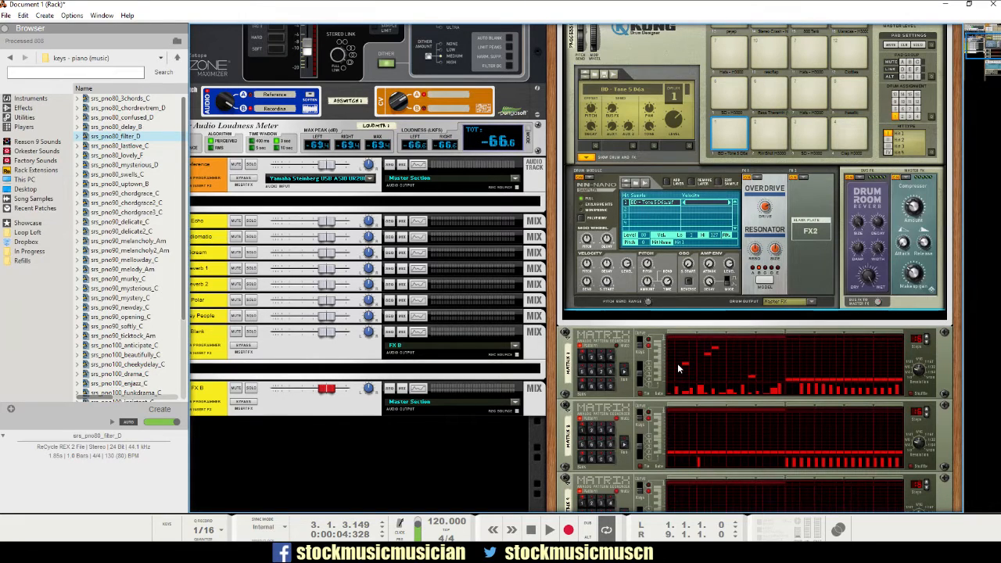
mouse_move(716, 353)
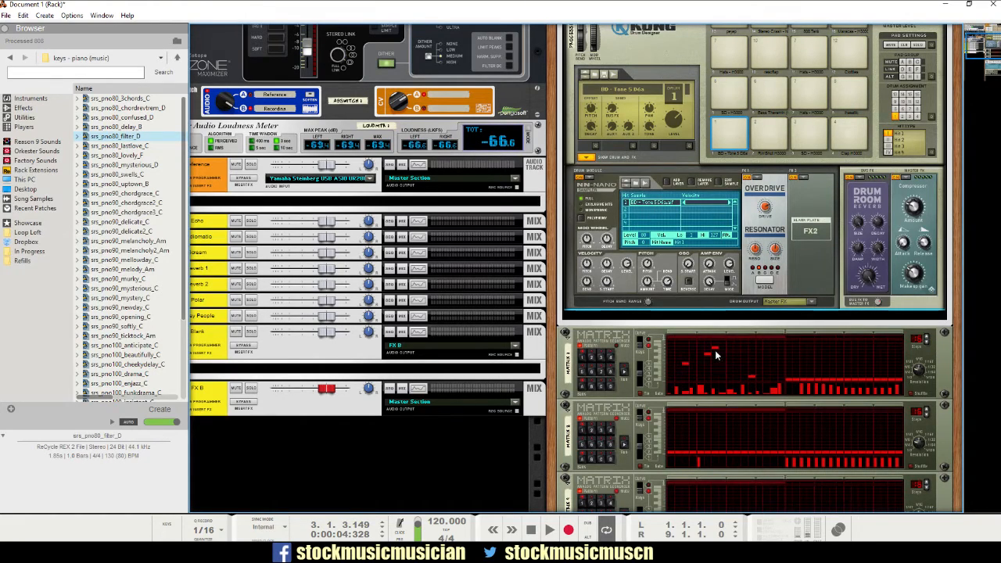
mouse_move(769, 380)
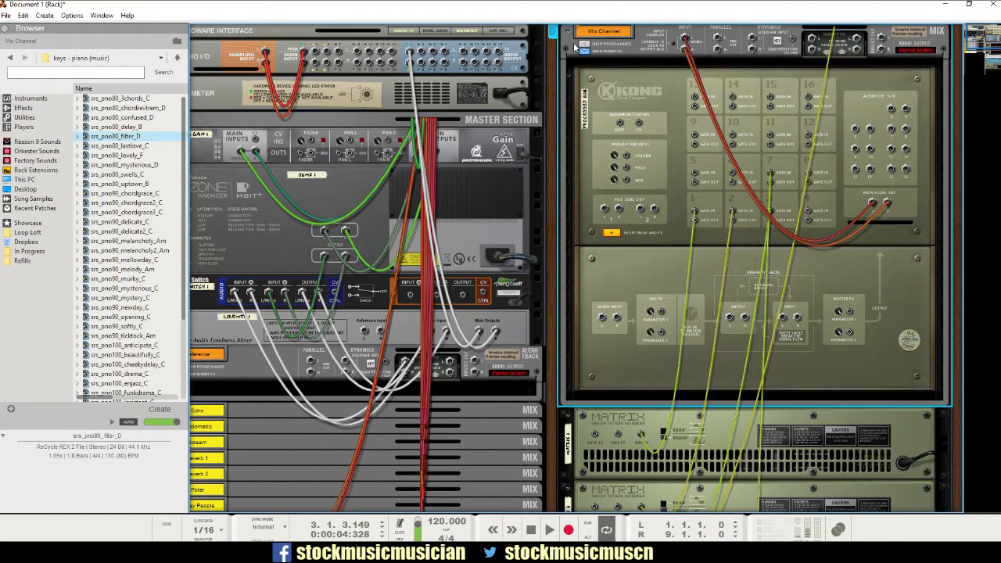
click(598, 41)
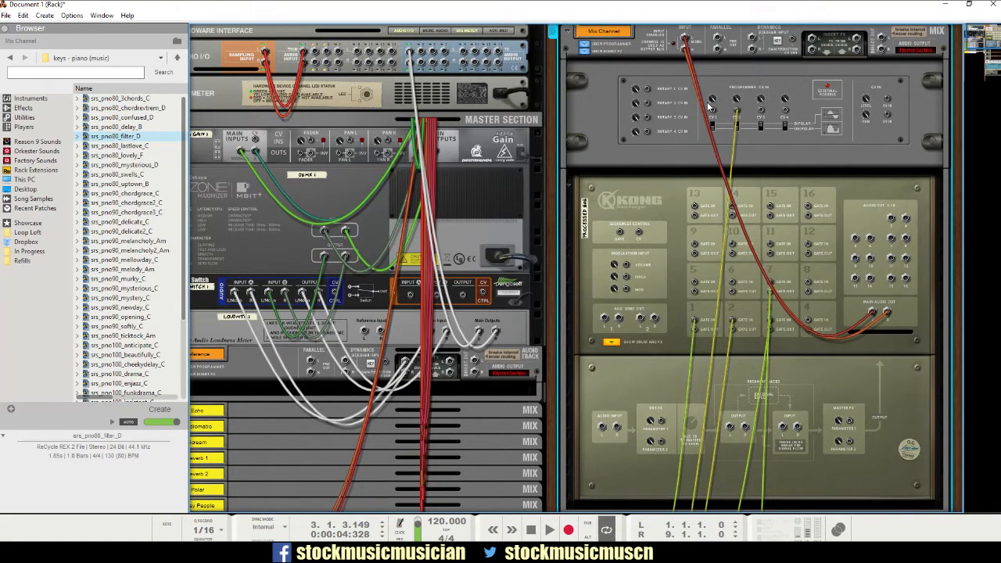
mouse_move(709, 109)
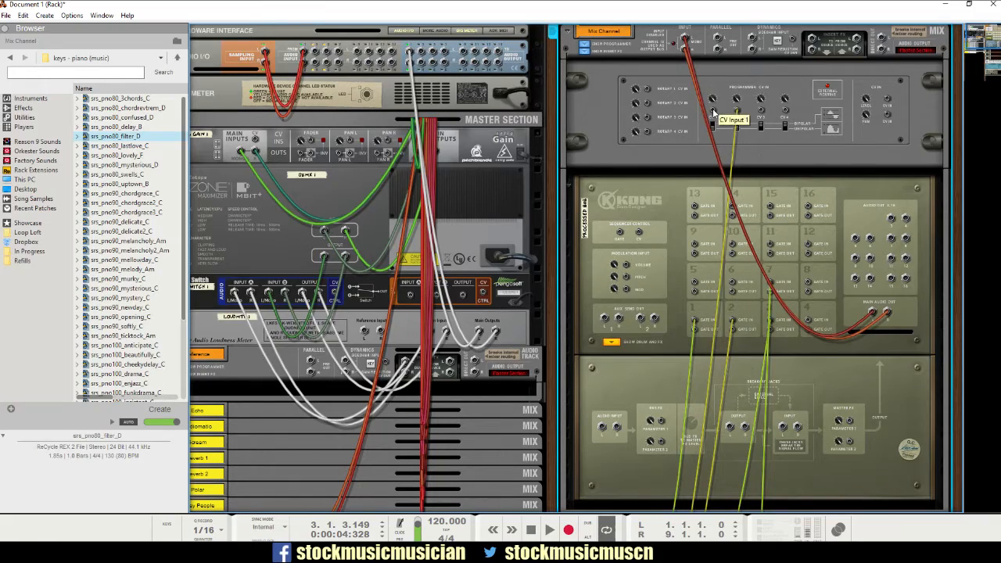
scroll(down, 3)
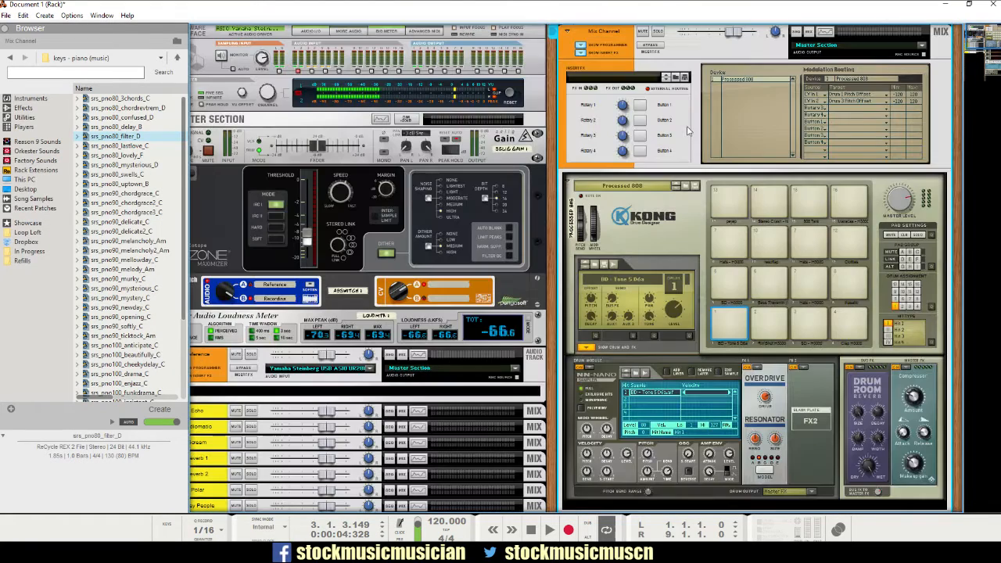
- Assign the Mix Channel programmer rotary to Kong's Drum 1 DM Pitch parameter
scroll(down, 3)
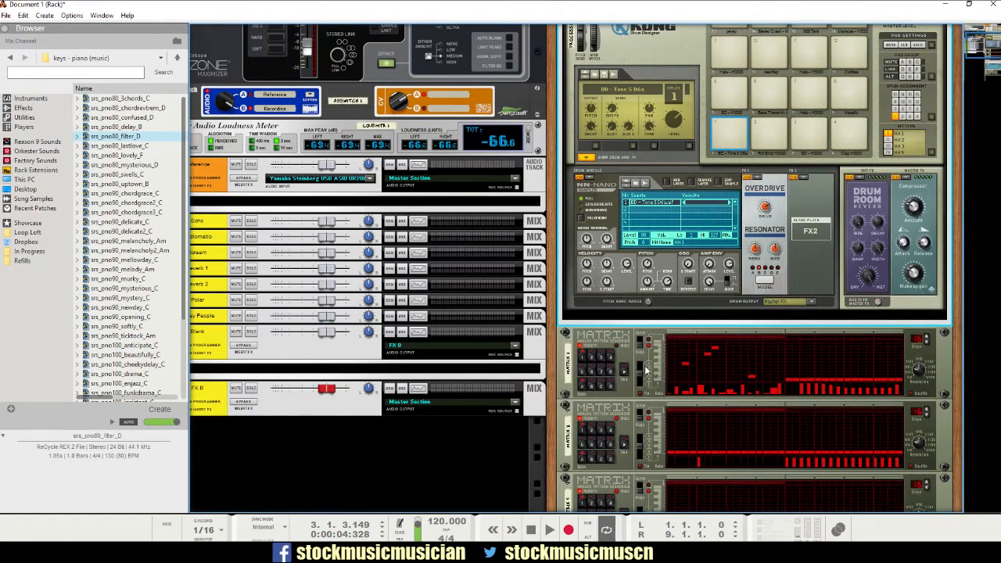
mouse_move(660, 375)
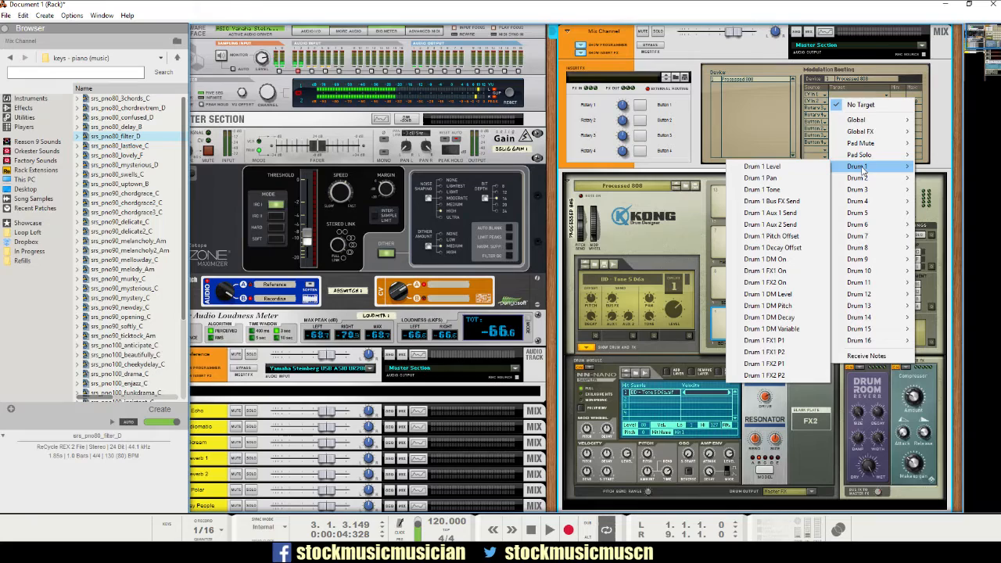
mouse_move(857, 189)
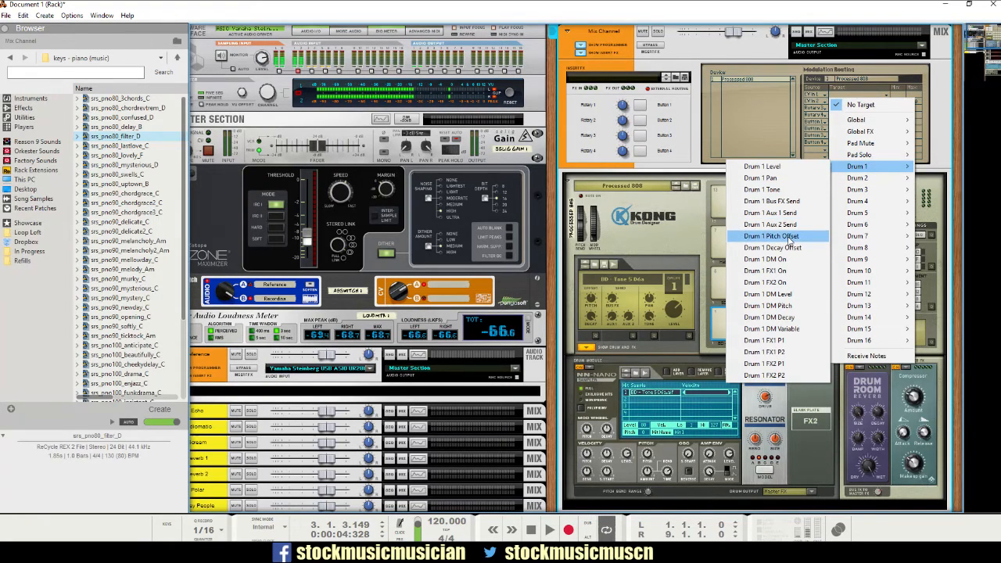
mouse_move(767, 305)
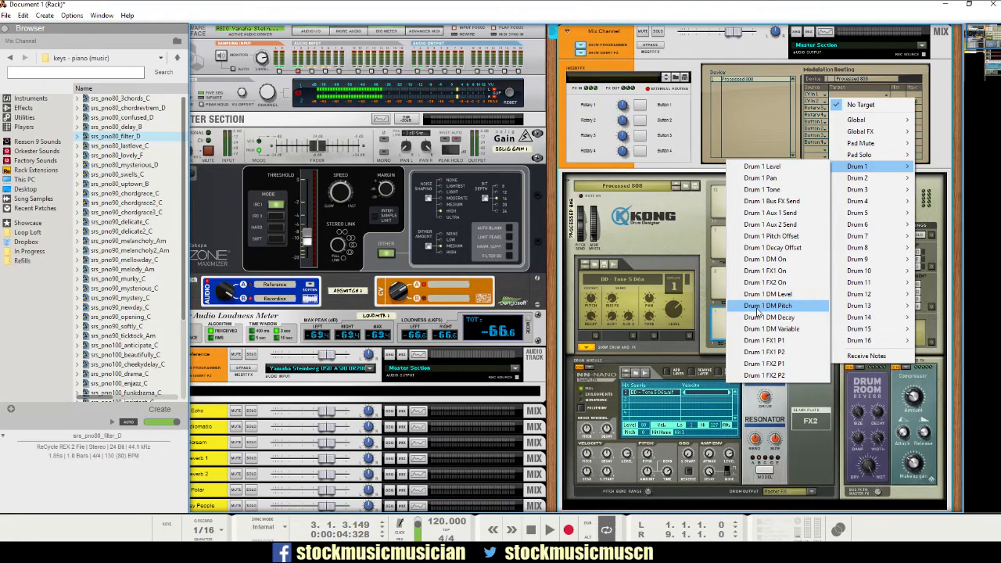
click(769, 305)
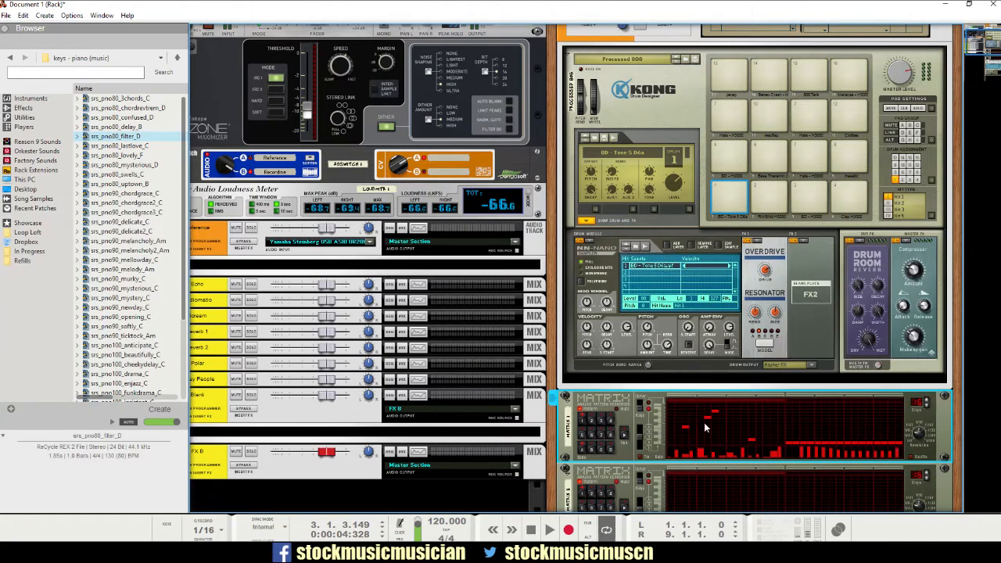
- Bring up the context menu on the first Matrix sequencer holding the red curve pattern
right_click(706, 428)
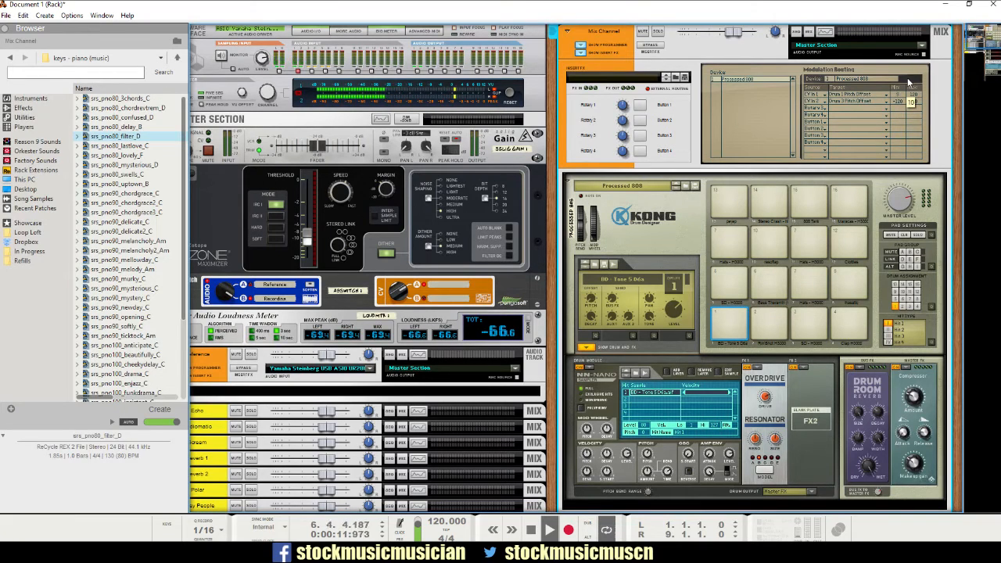
- Scroll the rack to the Mix Channel programmer listing its Kong target assignments
scroll(down, 3)
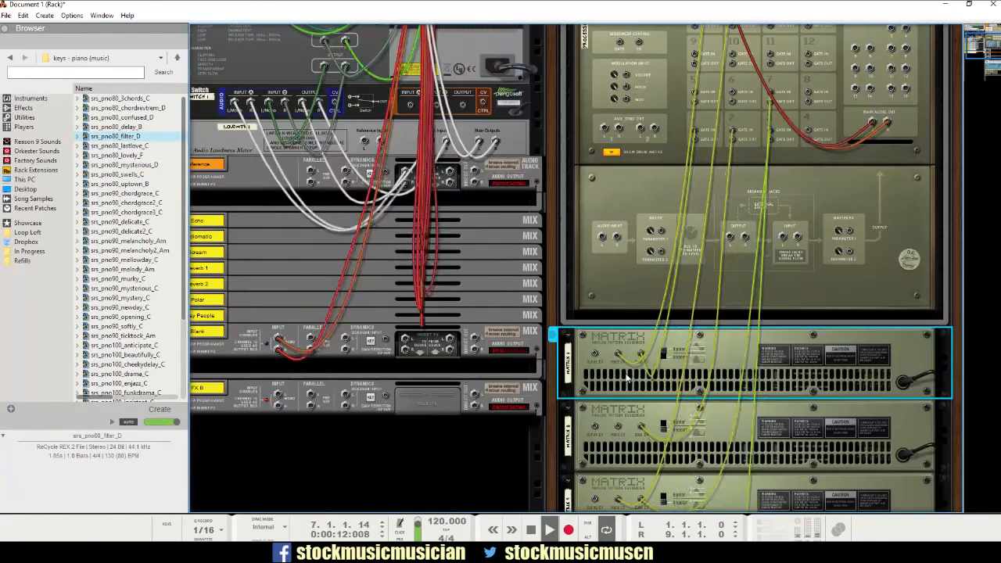
- Cable the Matrix Curve CV output to the Mix Channel on the rack's rear side
click(544, 529)
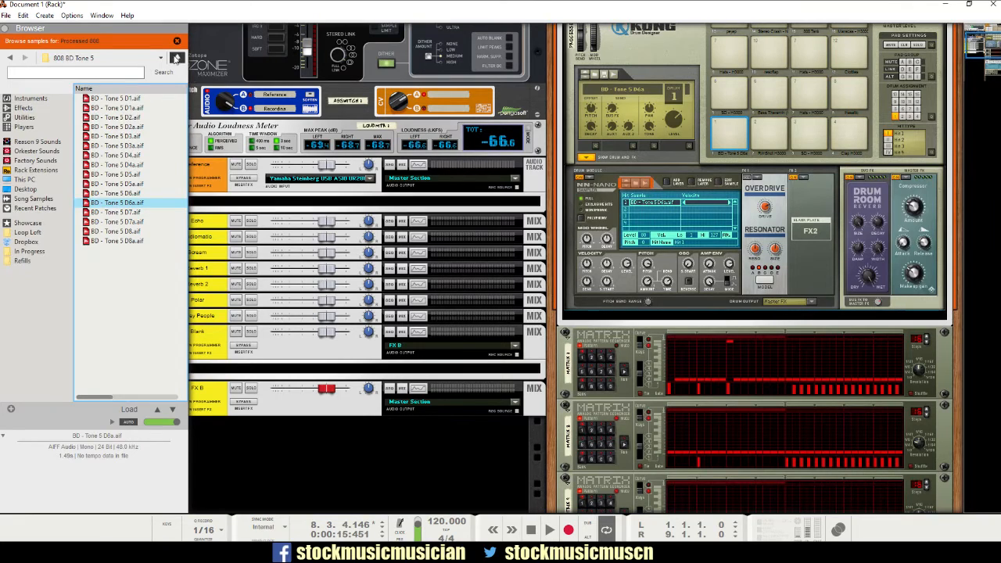
- Load an 808 SD Tone sample into Kong's first drum and adjust its pitch
click(31, 58)
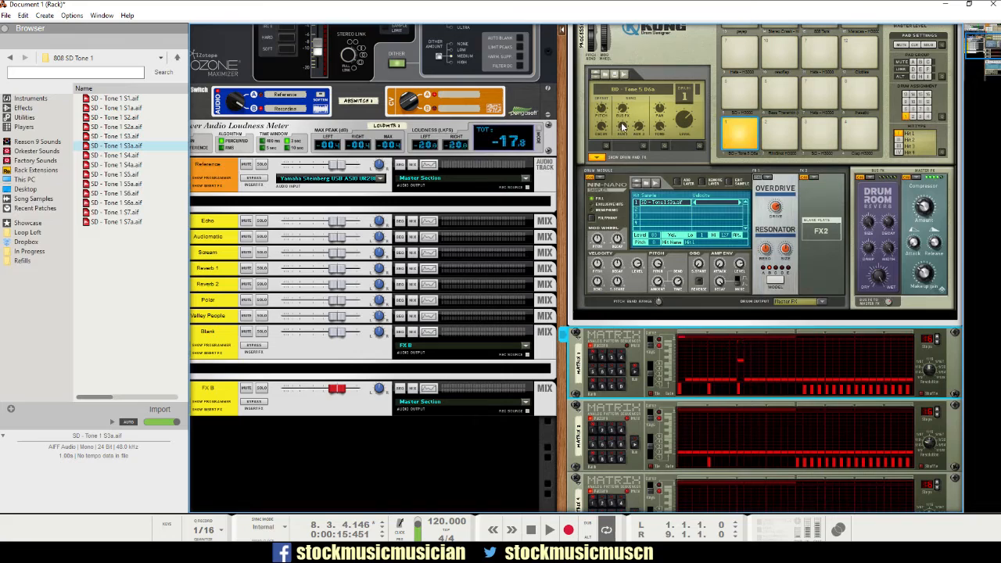
mouse_move(657, 278)
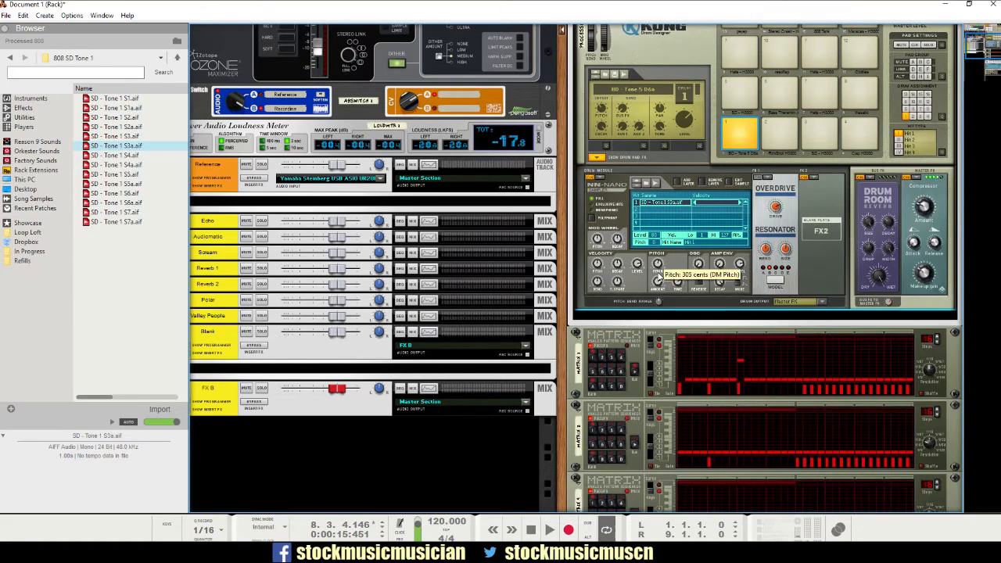
drag(657, 269, 656, 281)
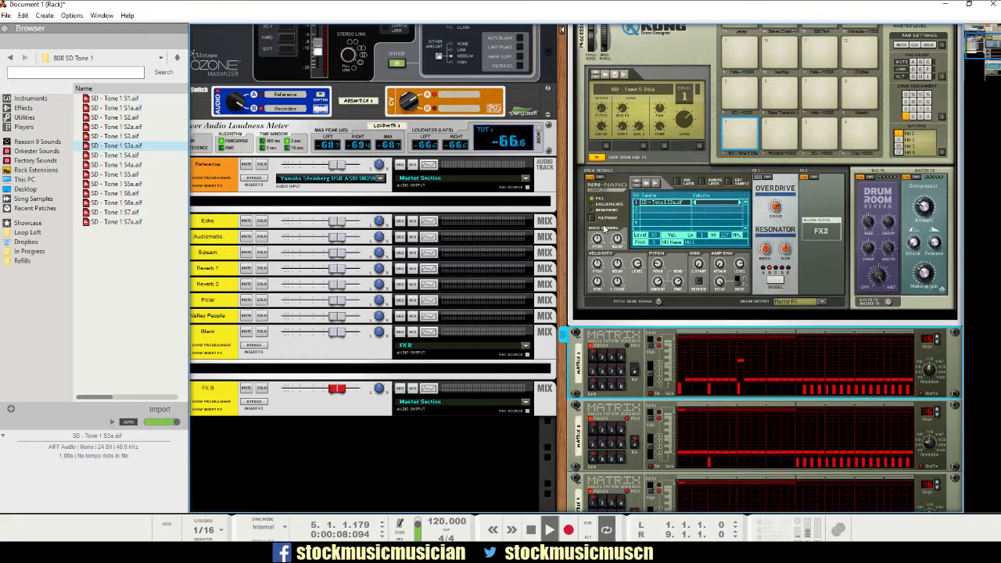
- Swap Kong's first drum from the sampler to a different synth drum module
click(633, 188)
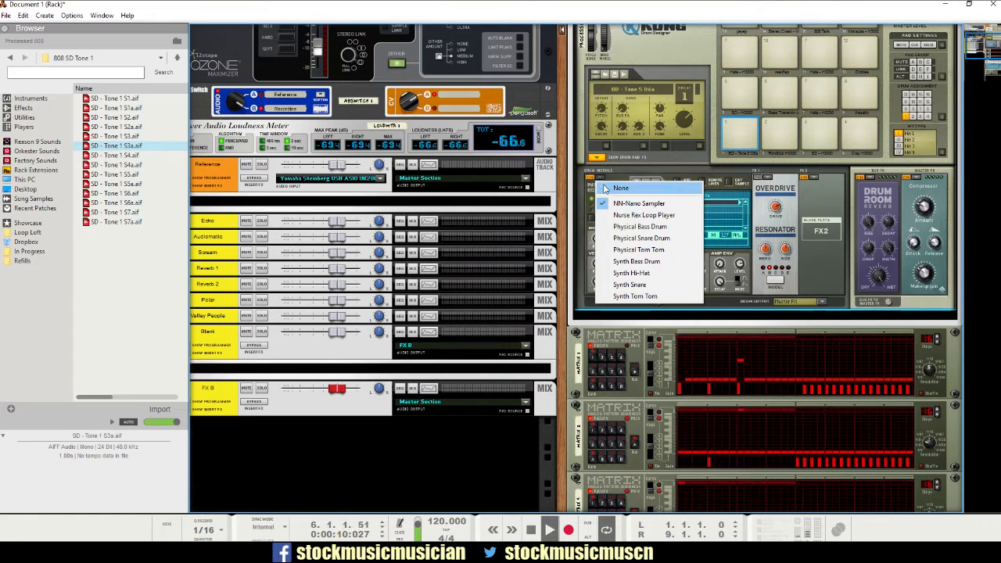
click(645, 214)
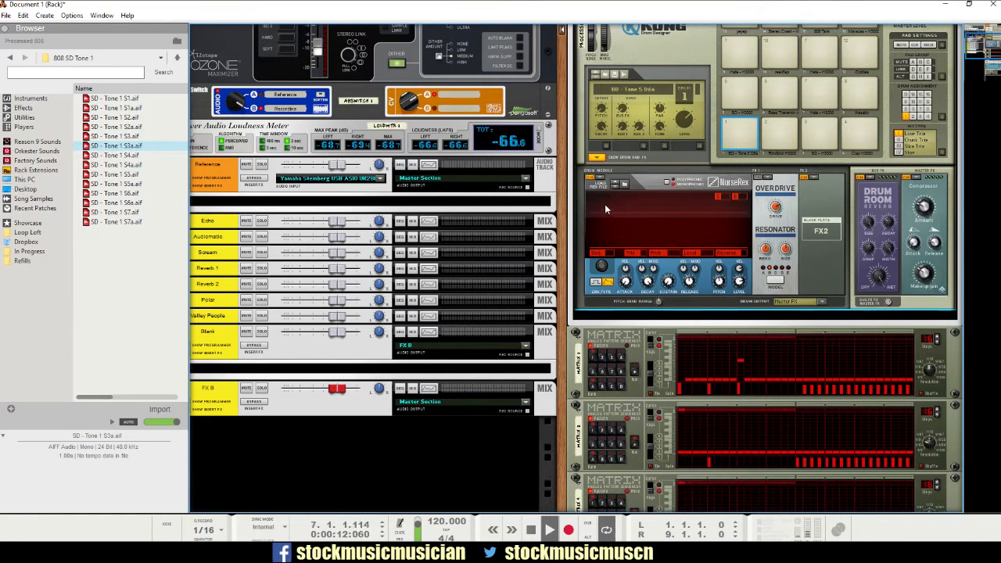